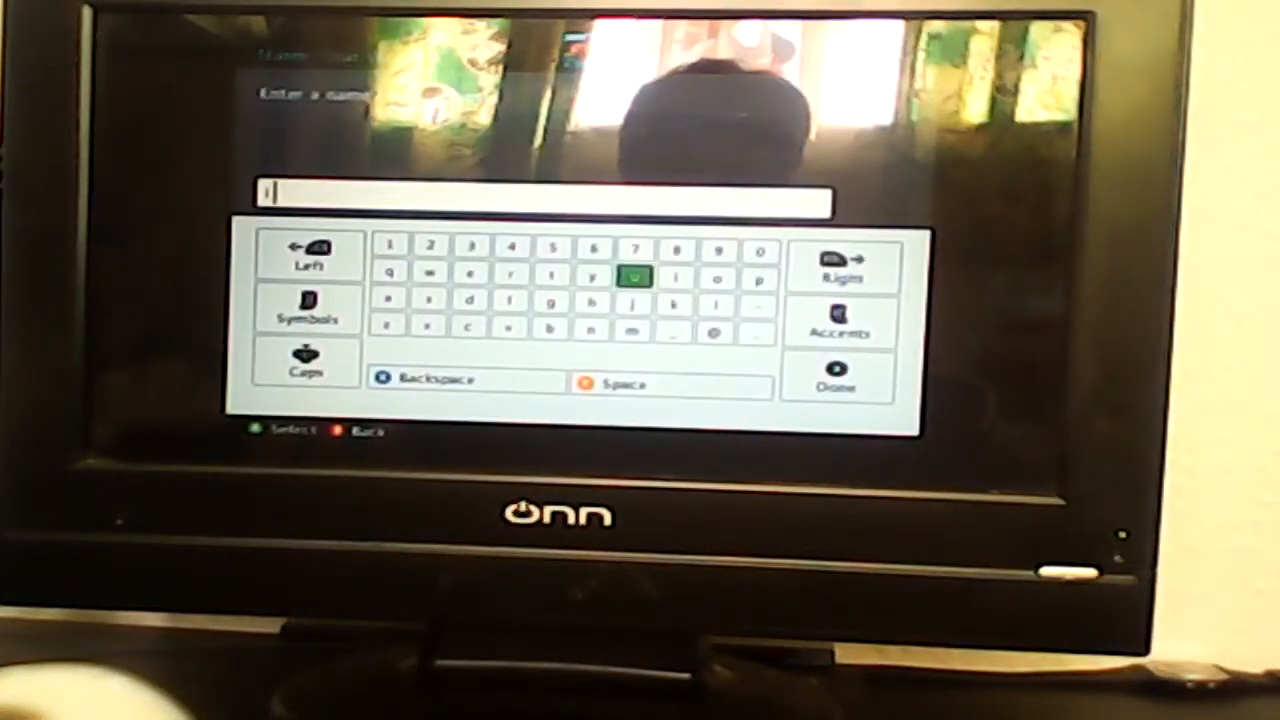
Enter the world name letters so the field reads "i can" followed by a space
left_click(388, 300)
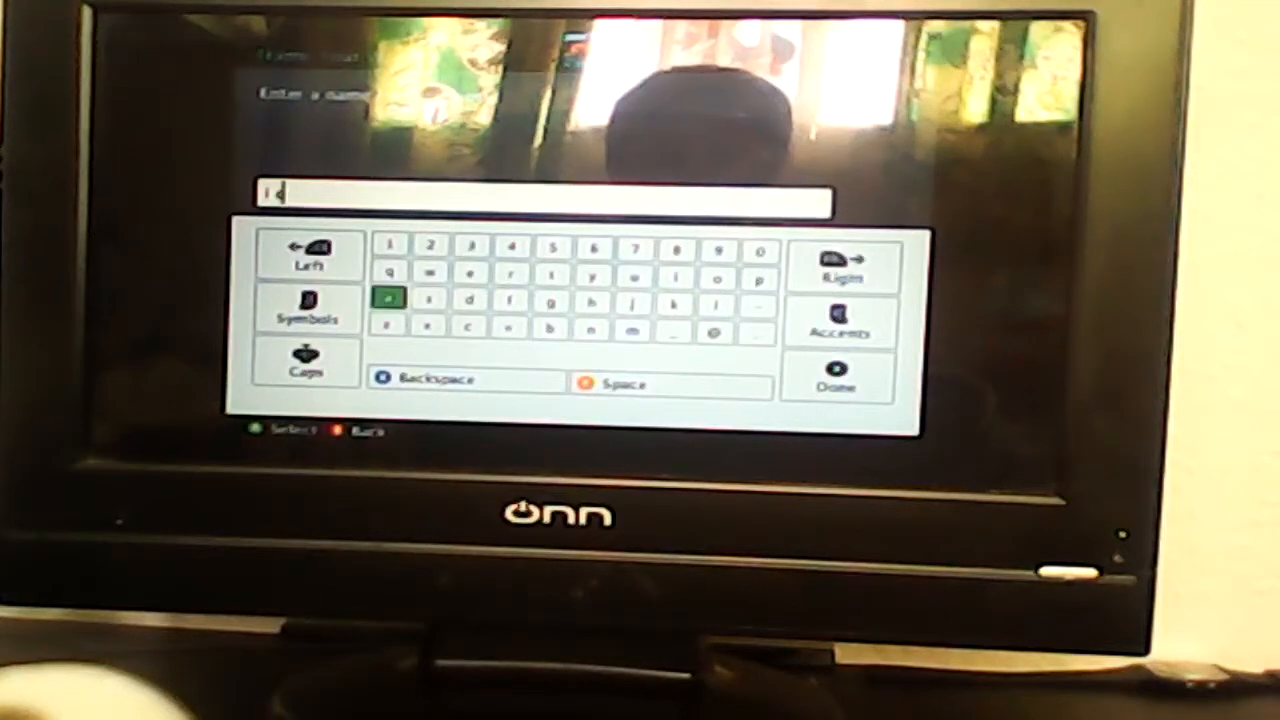
left_click(592, 304)
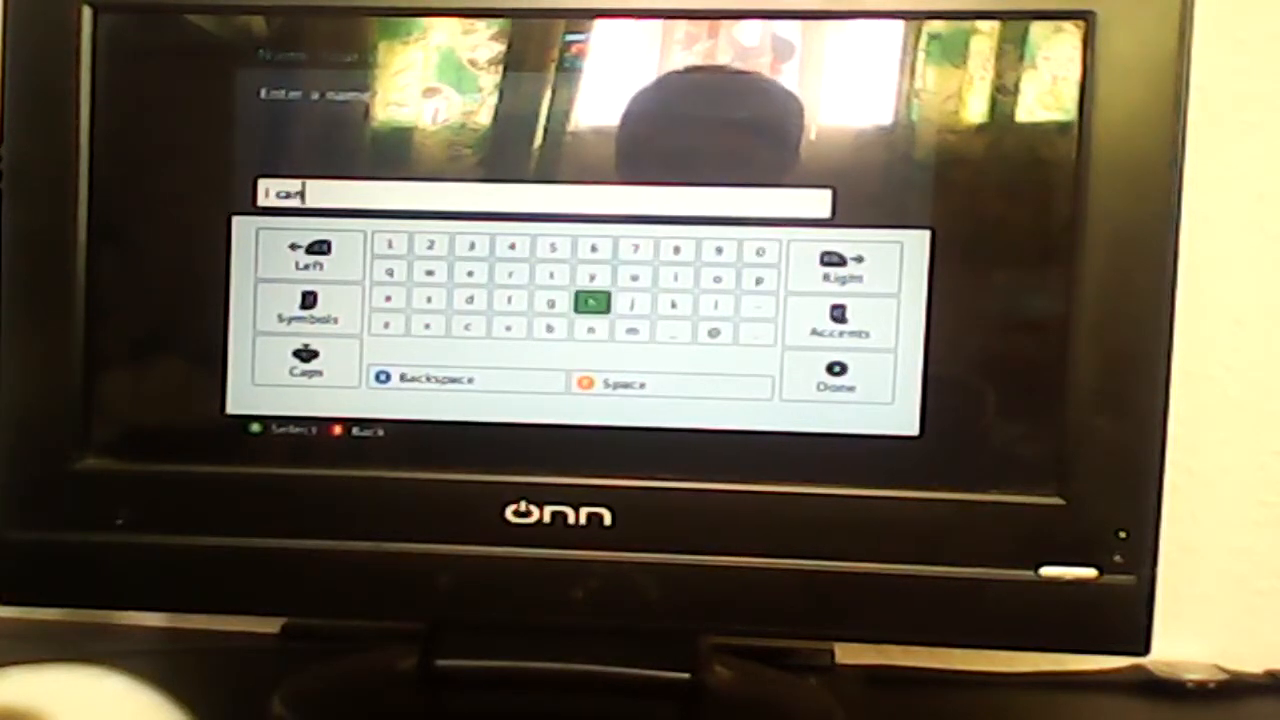
left_click(716, 304)
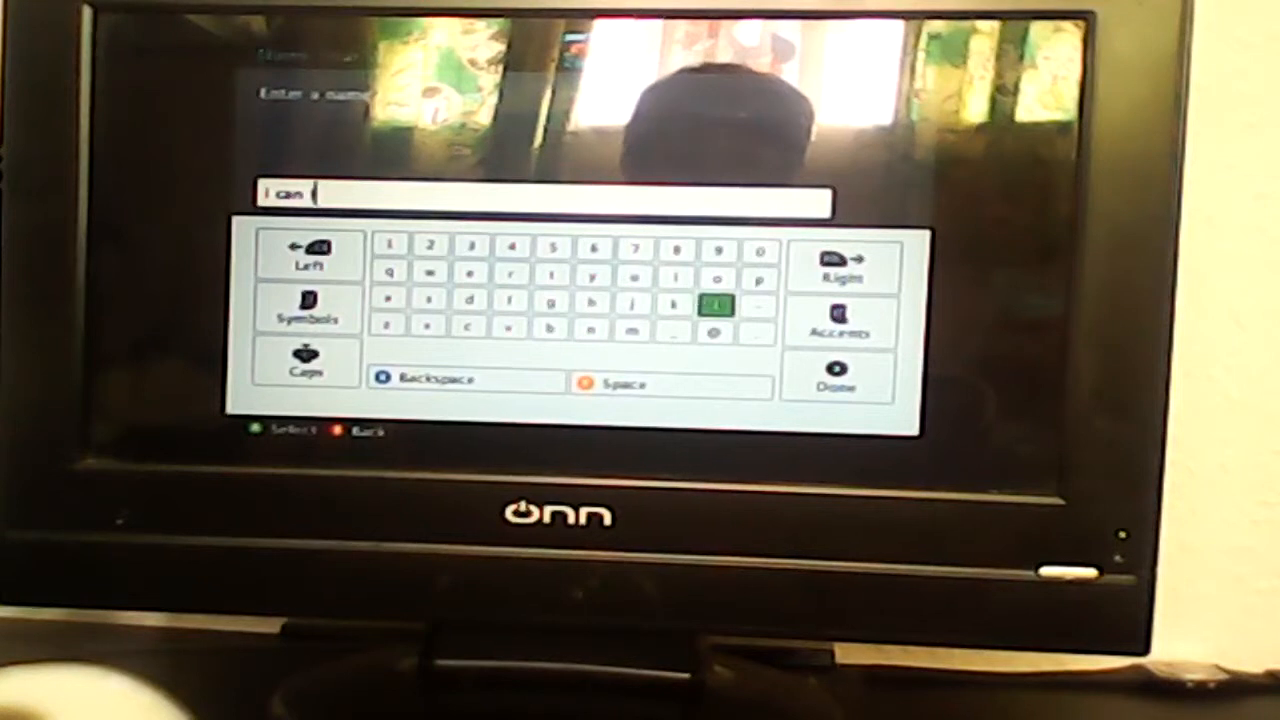
left_click(836, 376)
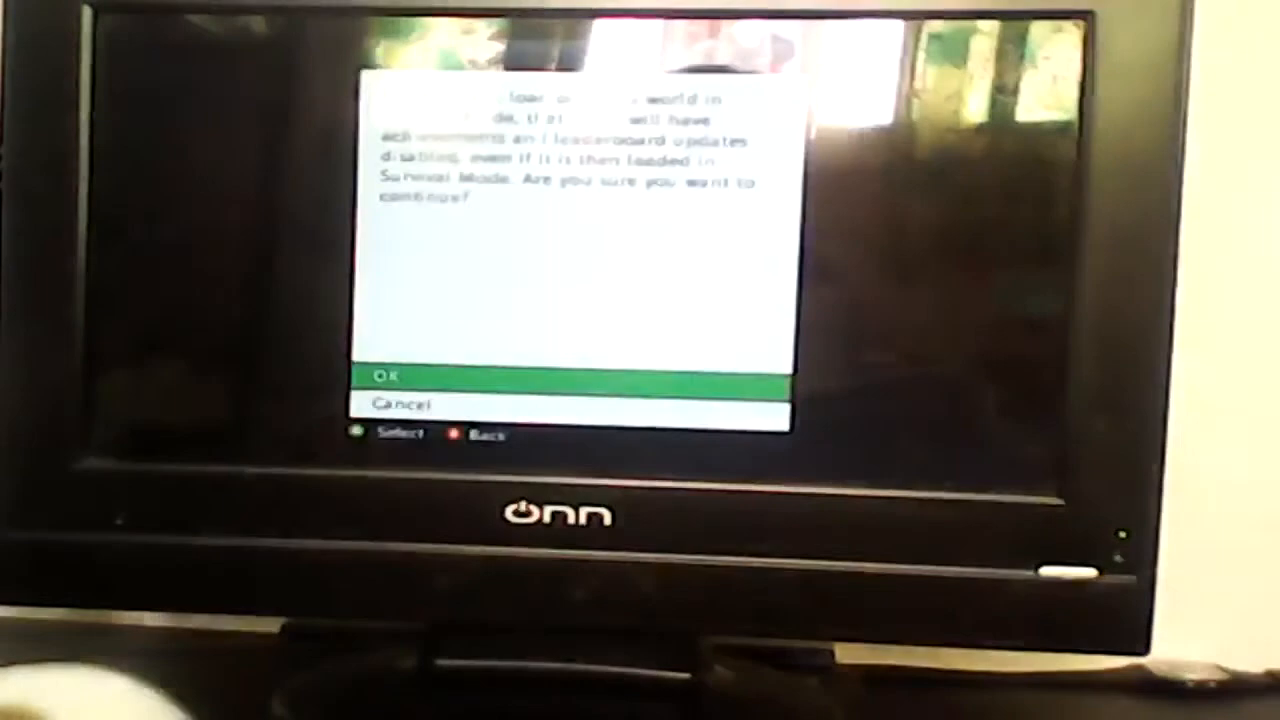
Confirm OK on the warning that achievements and leaderboard updates are disabled
left_click(388, 376)
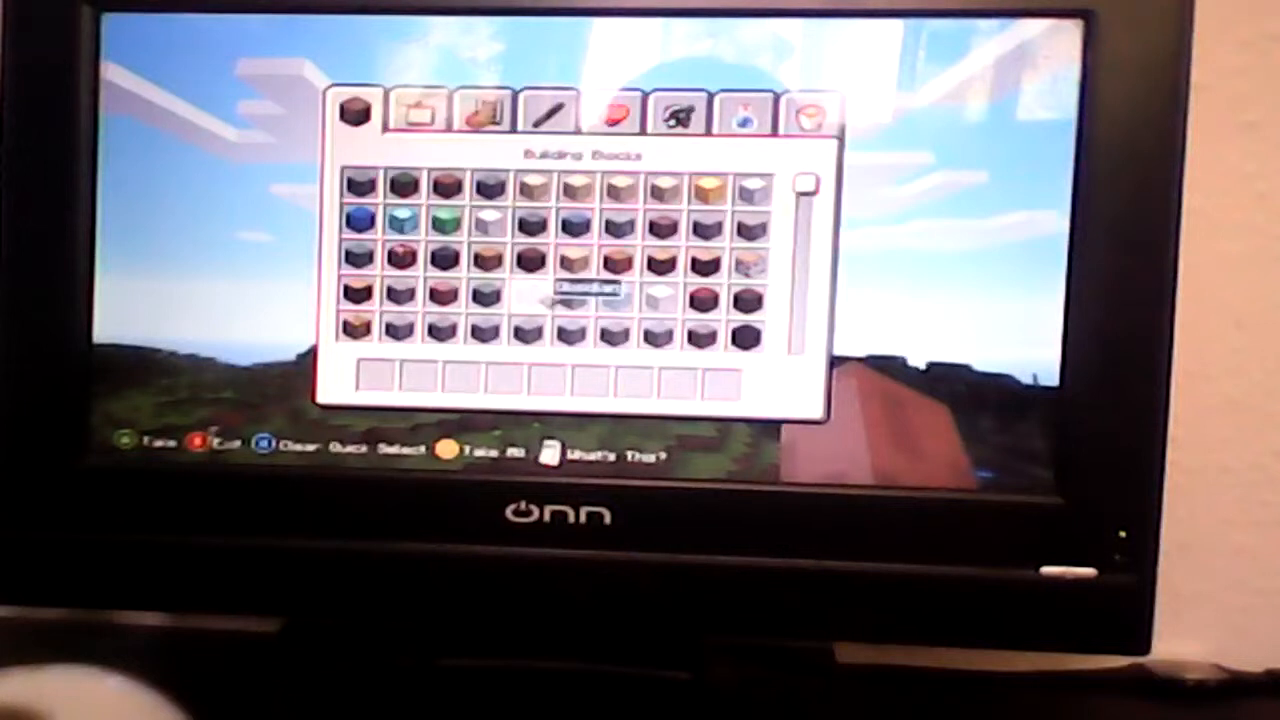
Switch the creative inventory from Building Blocks to the Redstone & Transportation category
left_click(484, 110)
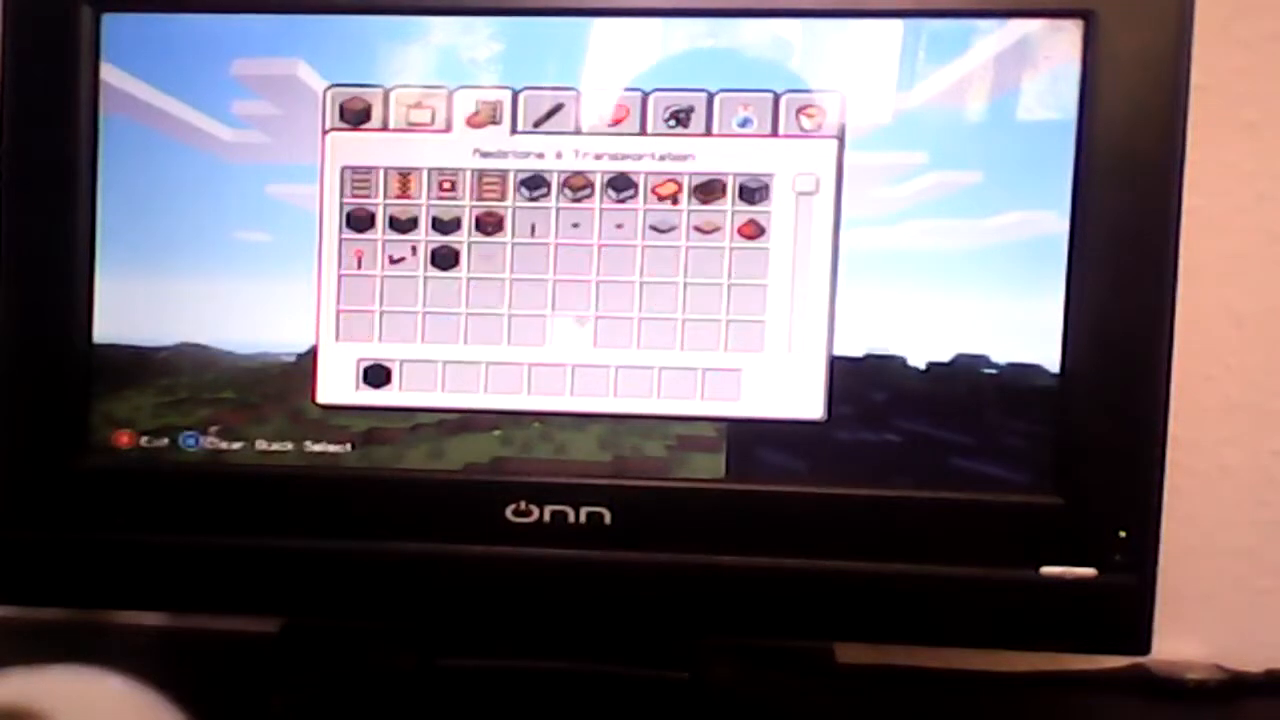